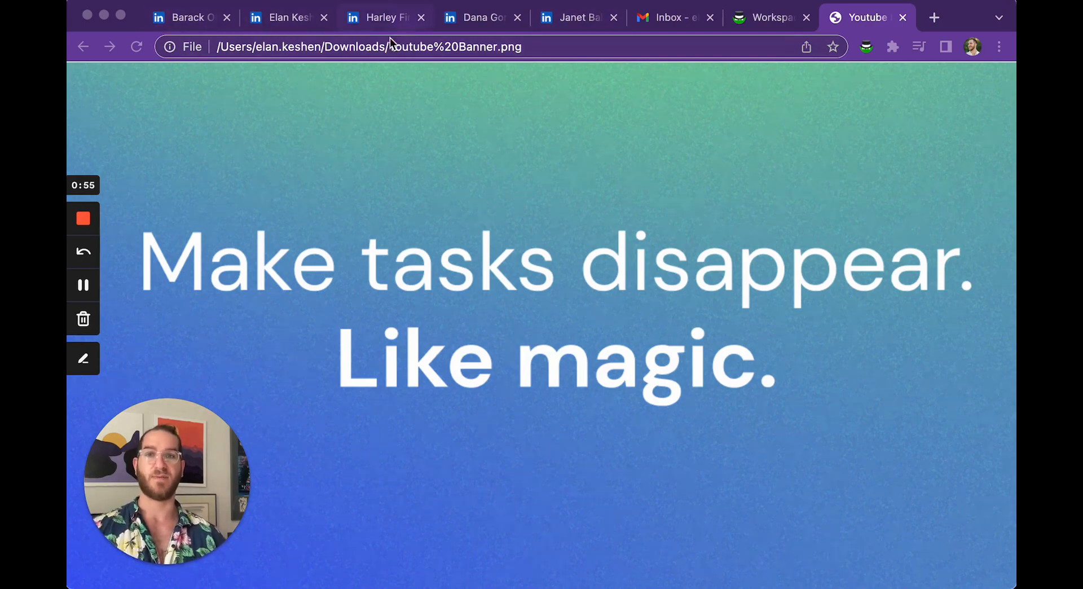
click(283, 17)
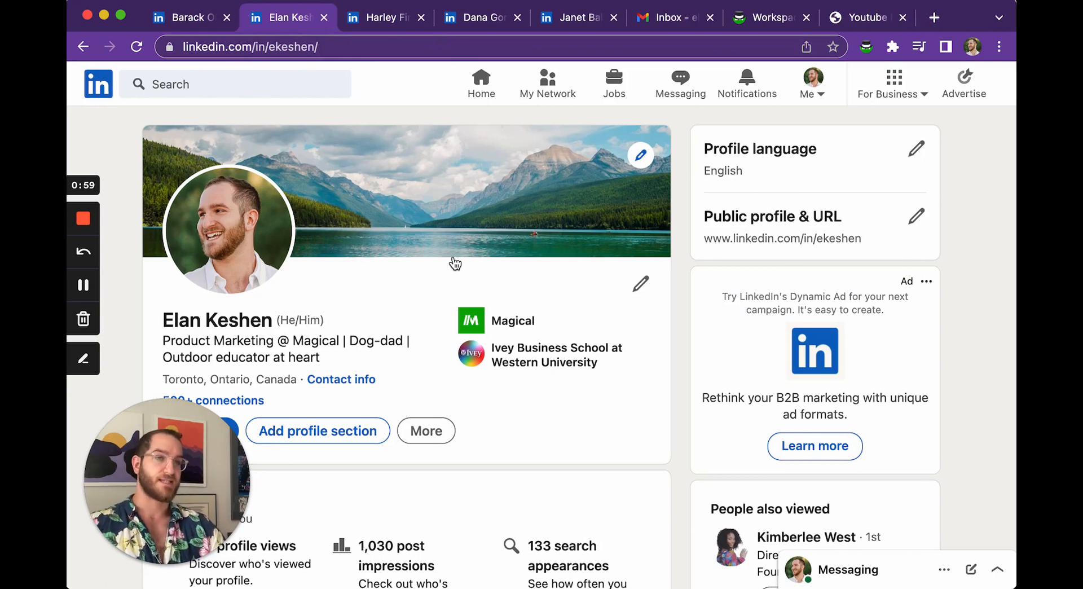
mouse_move(345, 357)
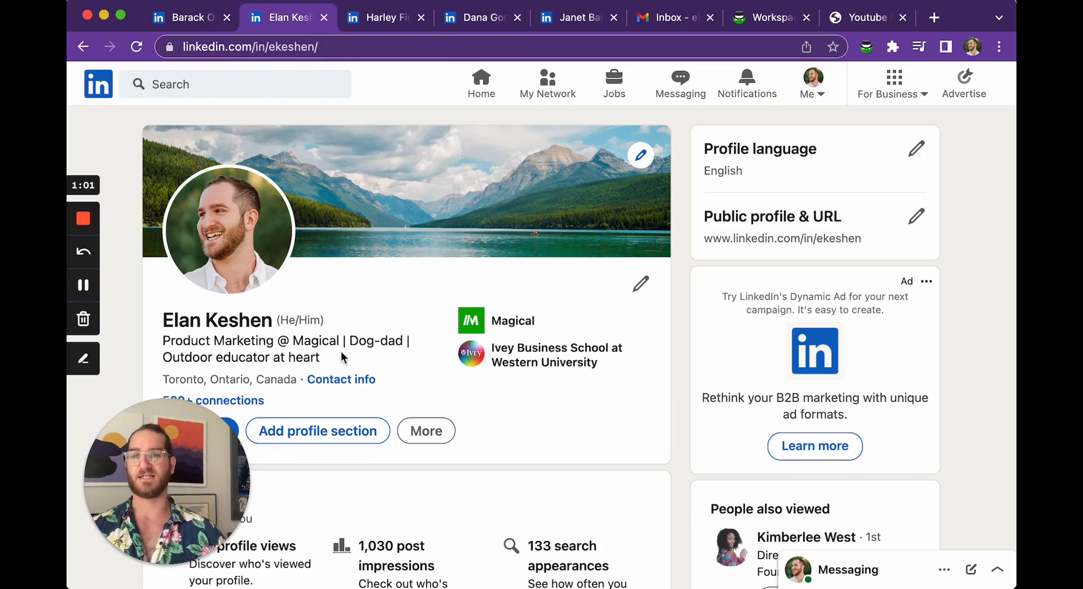
scroll(down, 3)
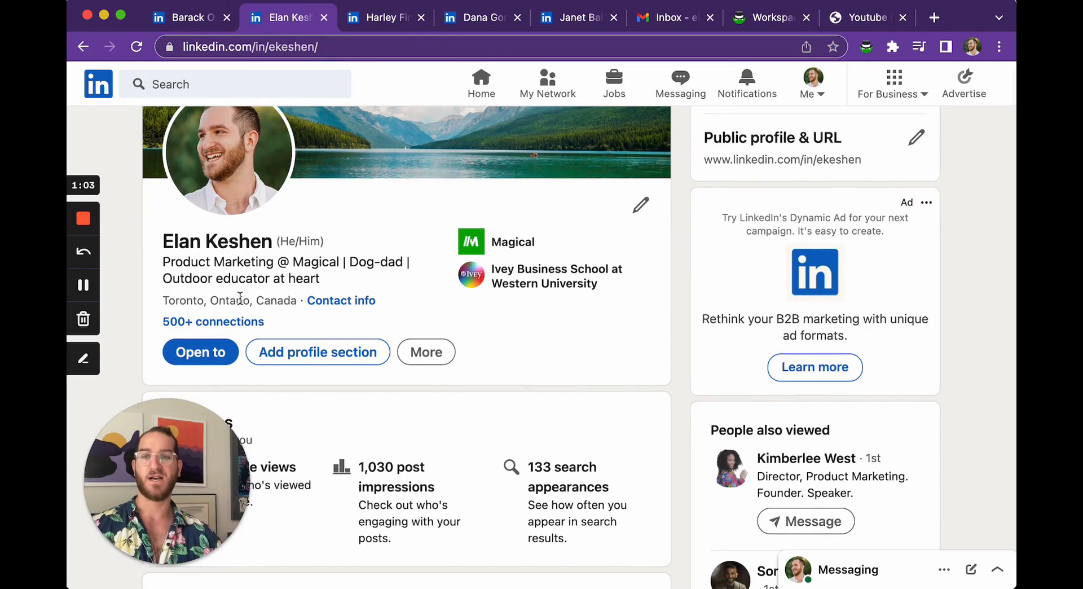
scroll(down, 3)
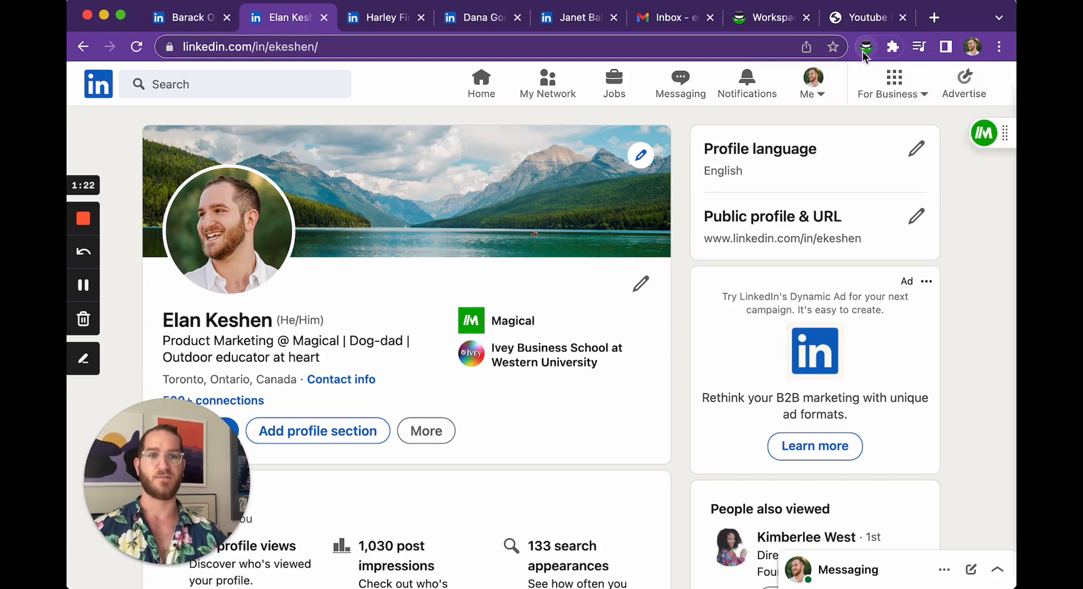
- Show Magical's Transfers panel listing the captured company, name, title and URL fields
click(865, 46)
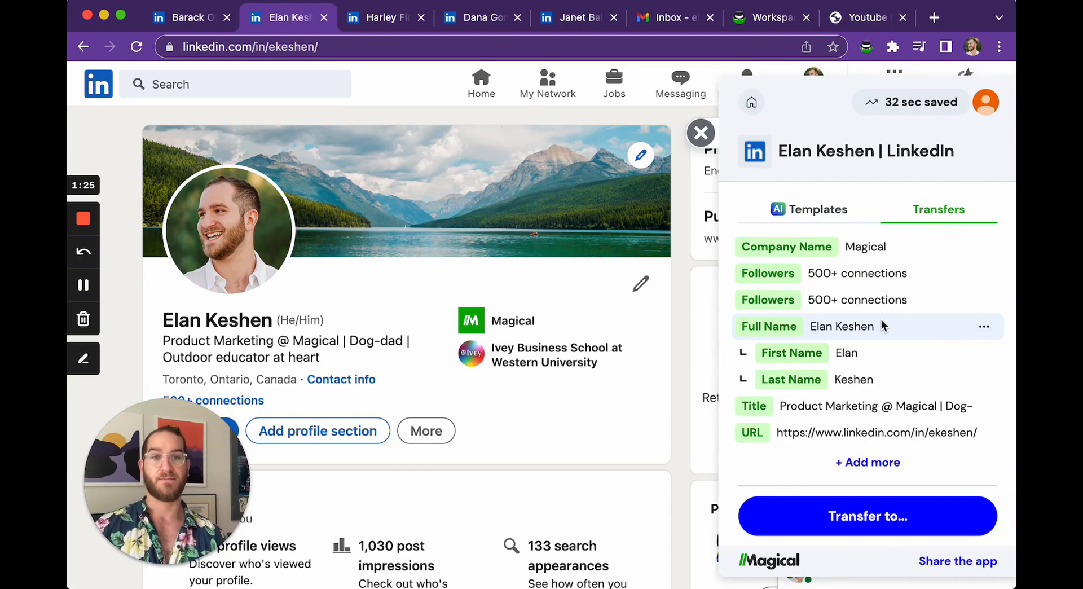
click(700, 132)
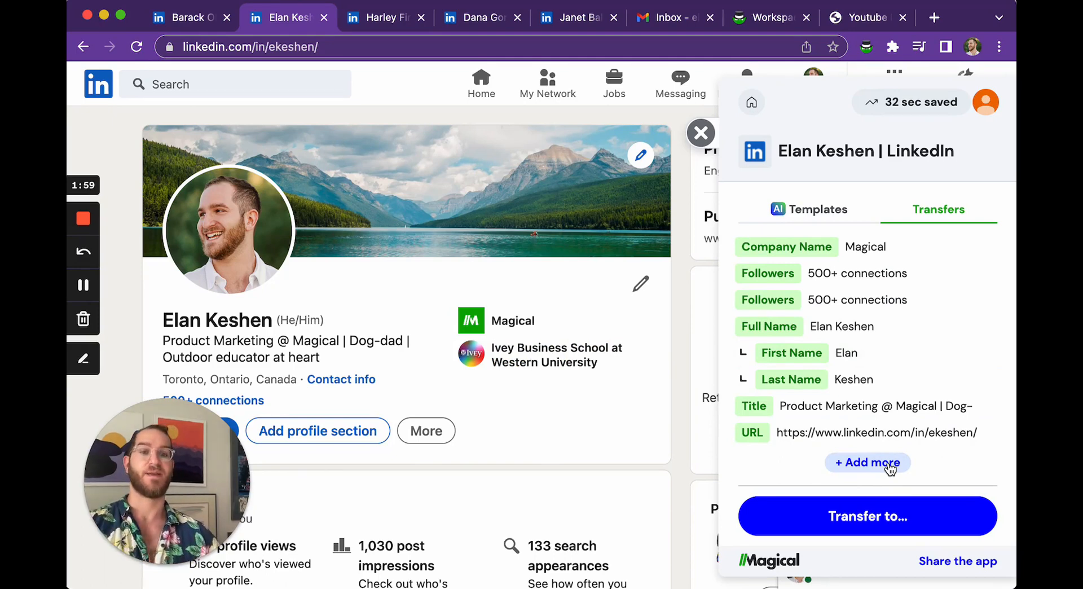
- Label the profile's full name and Ivey Business School as additional Magical fields
click(867, 462)
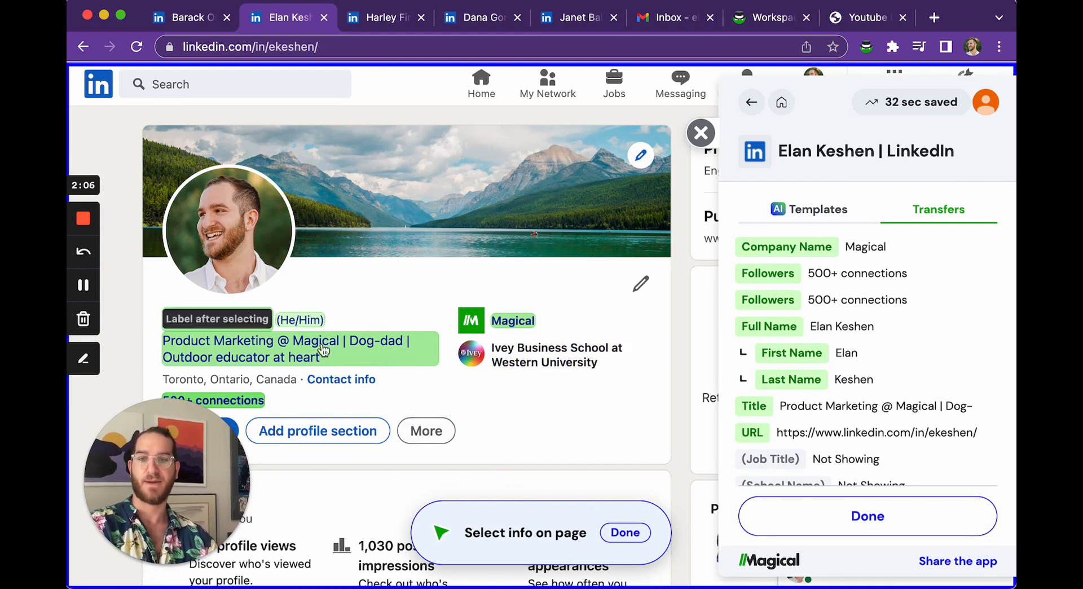
click(217, 320)
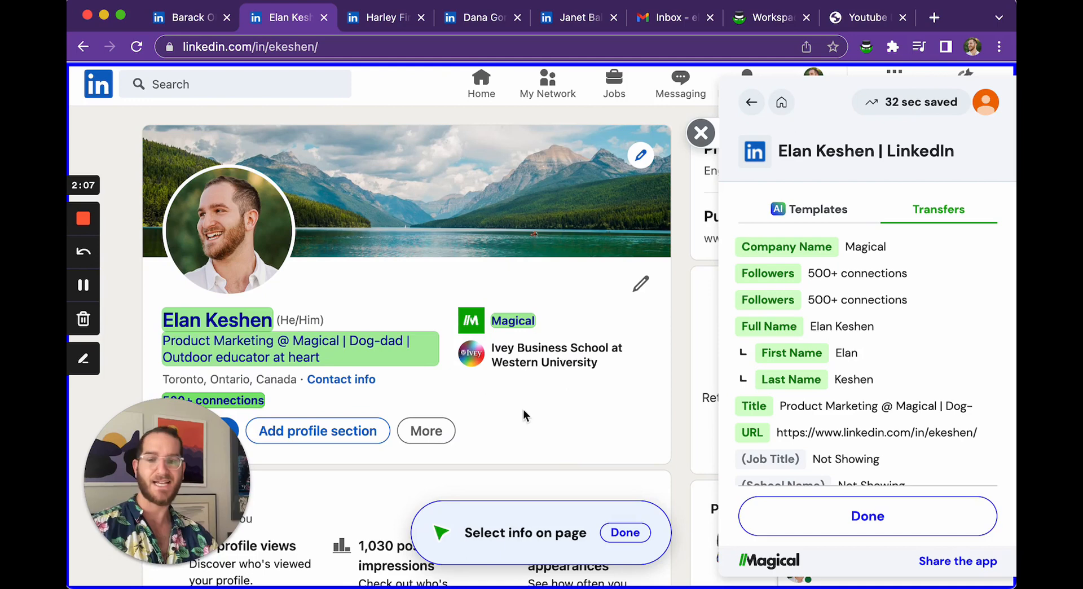
mouse_move(553, 356)
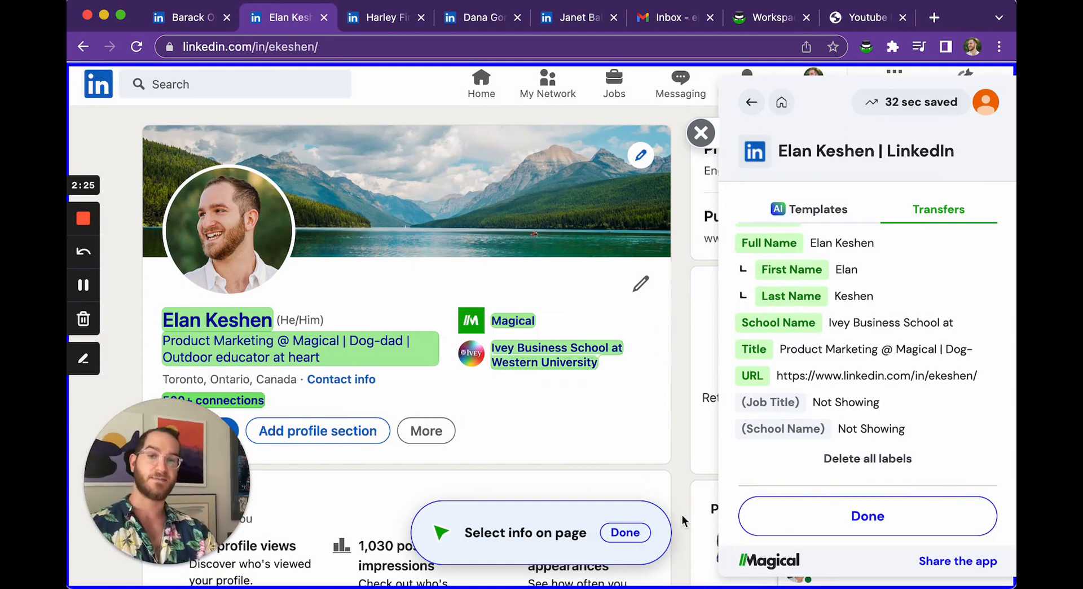
click(624, 532)
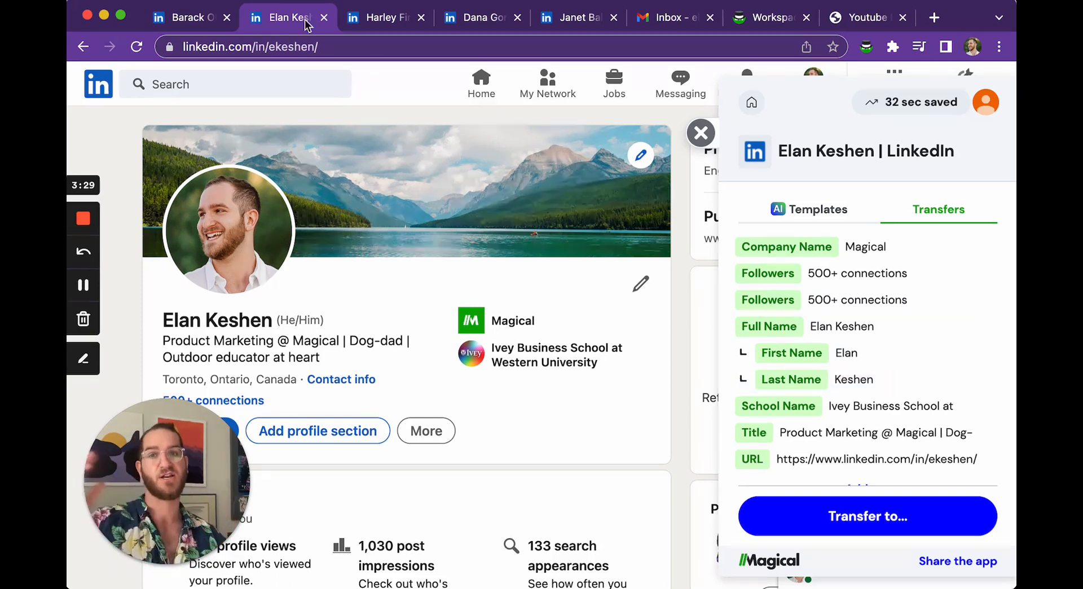
mouse_move(579, 17)
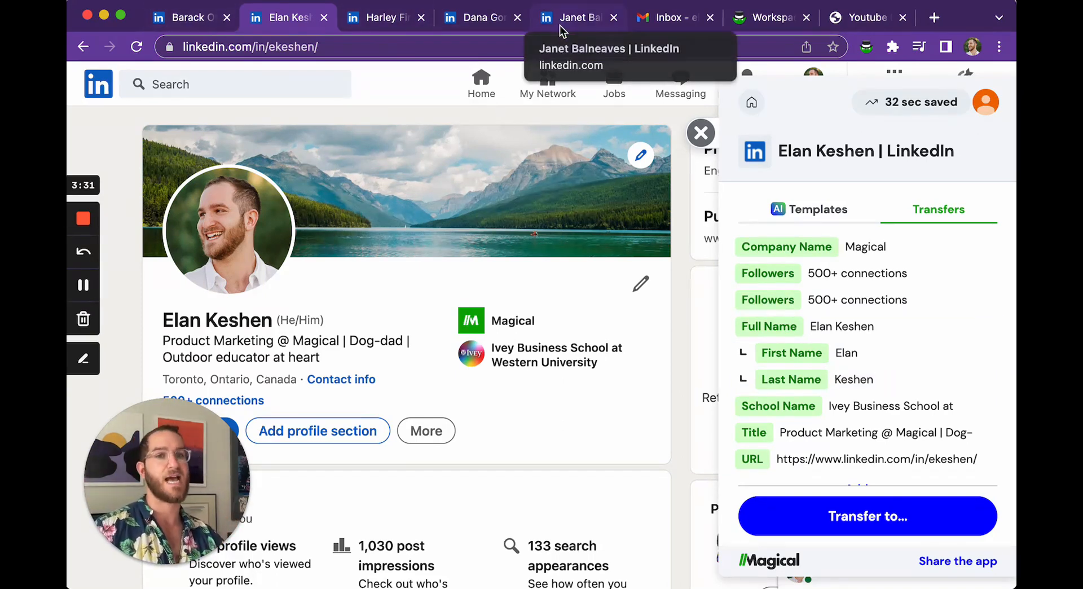
click(577, 17)
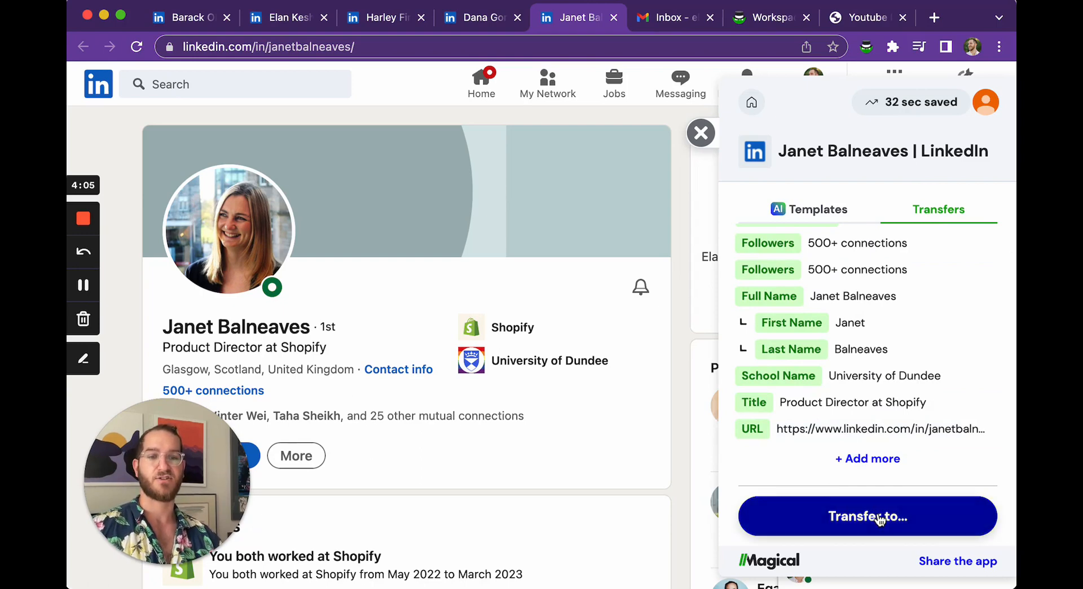
click(867, 516)
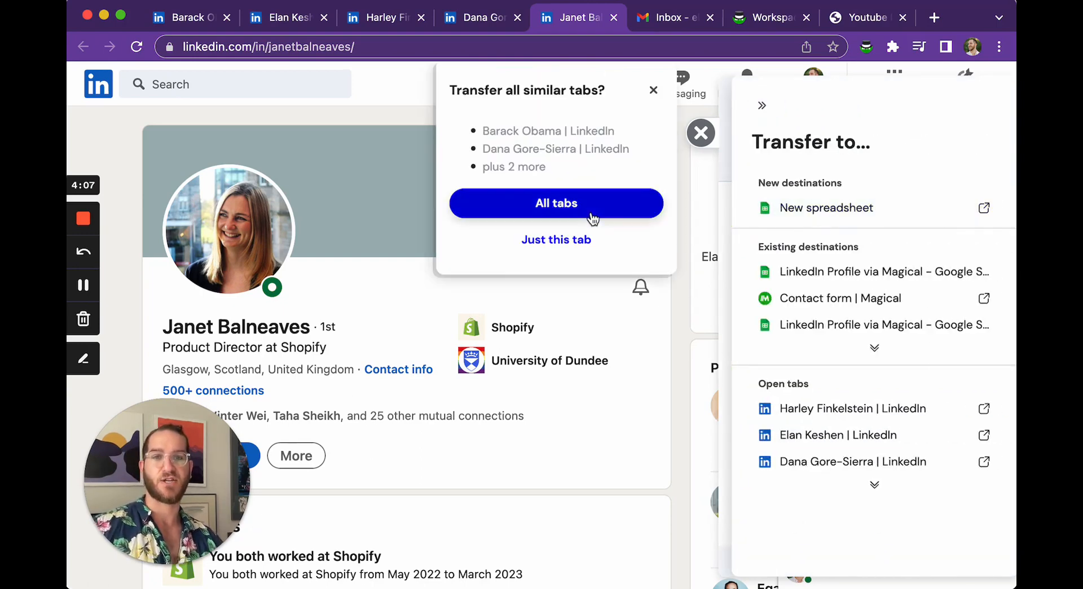
mouse_move(581, 199)
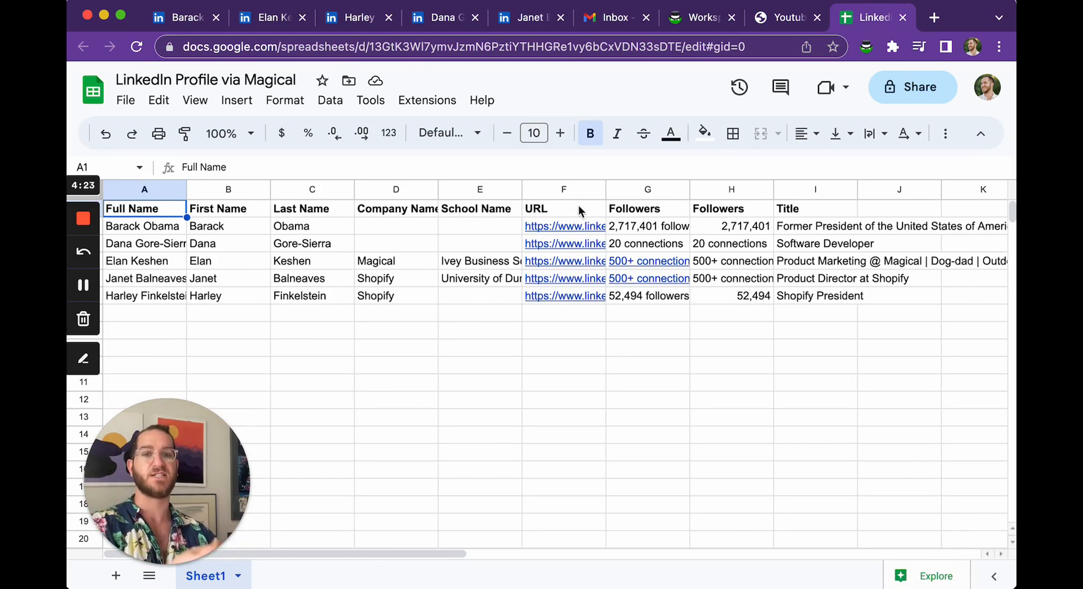
mouse_move(357, 220)
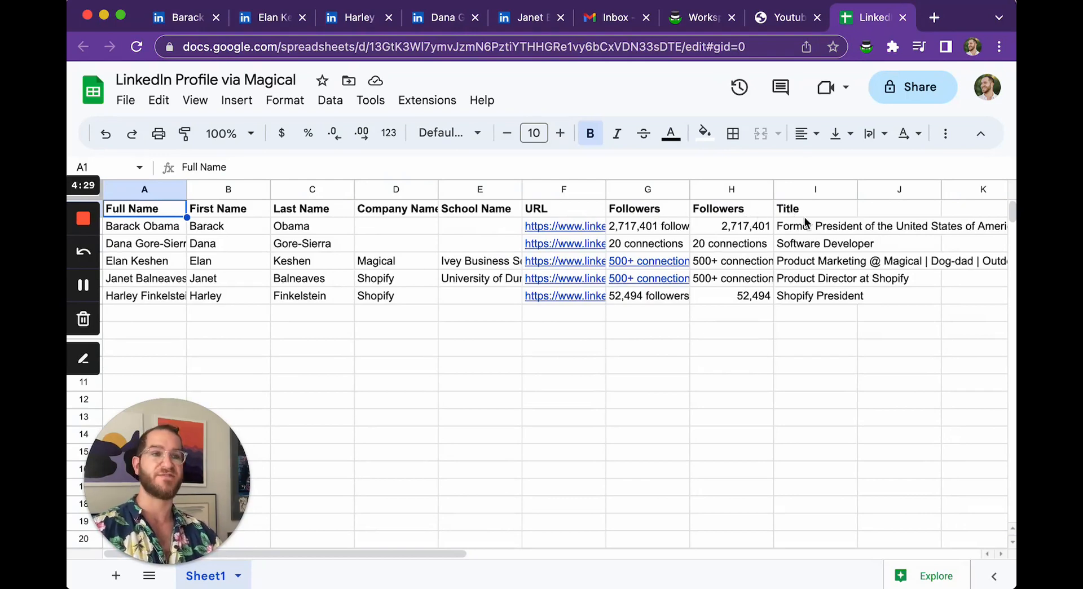
mouse_move(565, 295)
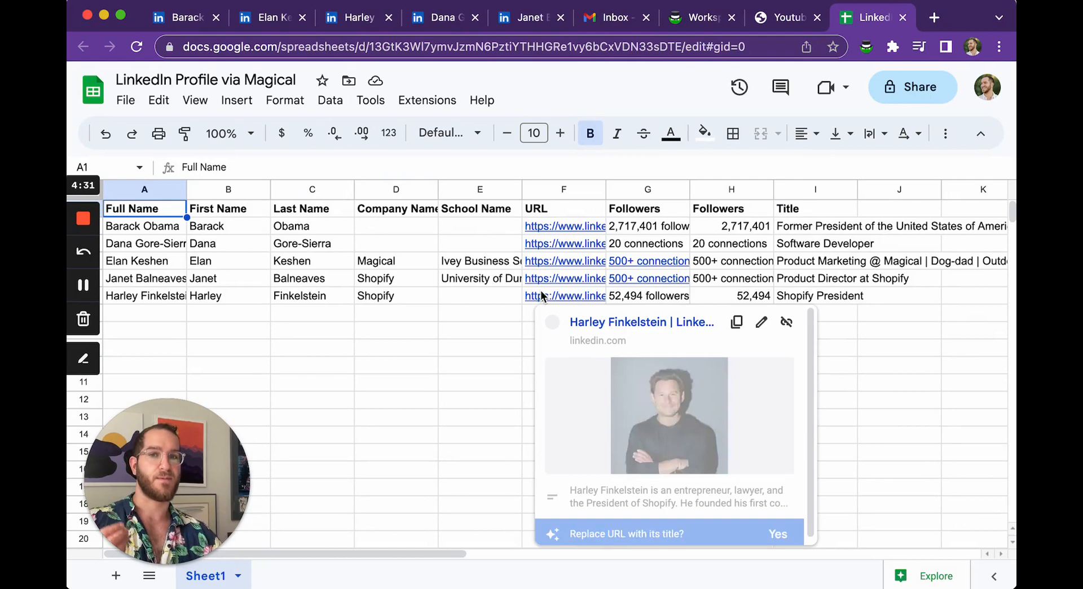
- Leave the transferred profile sheet for a new Gmail message with its recipient entered
click(396, 347)
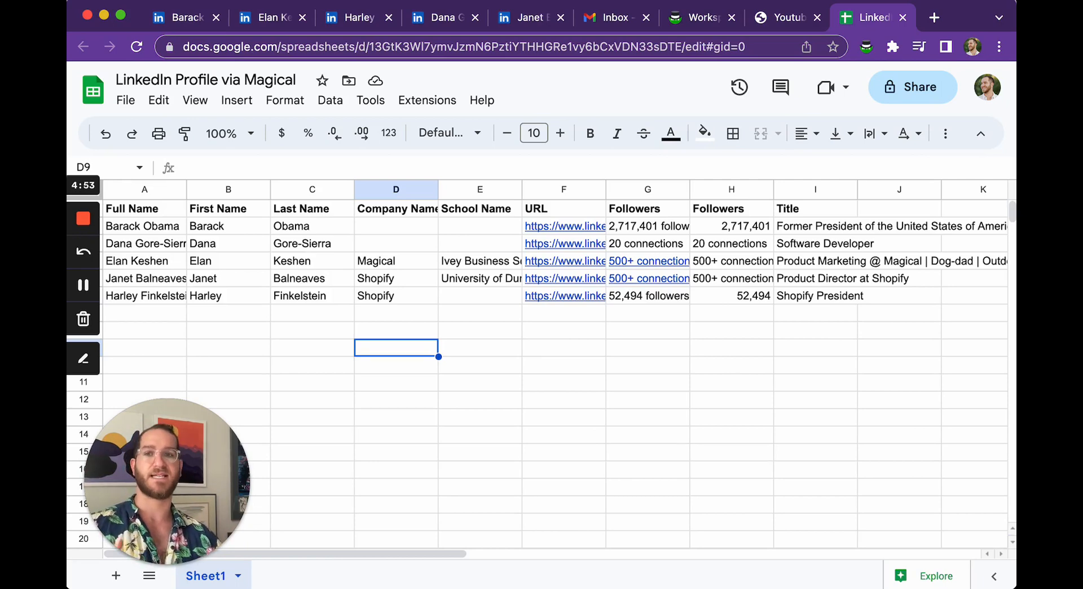
mouse_move(813, 328)
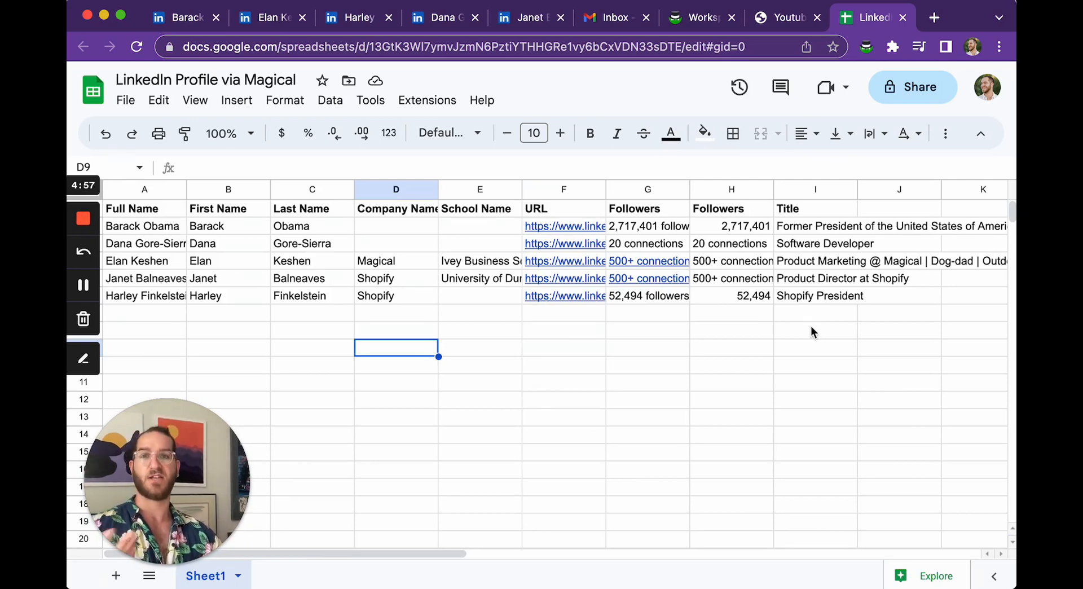
click(614, 17)
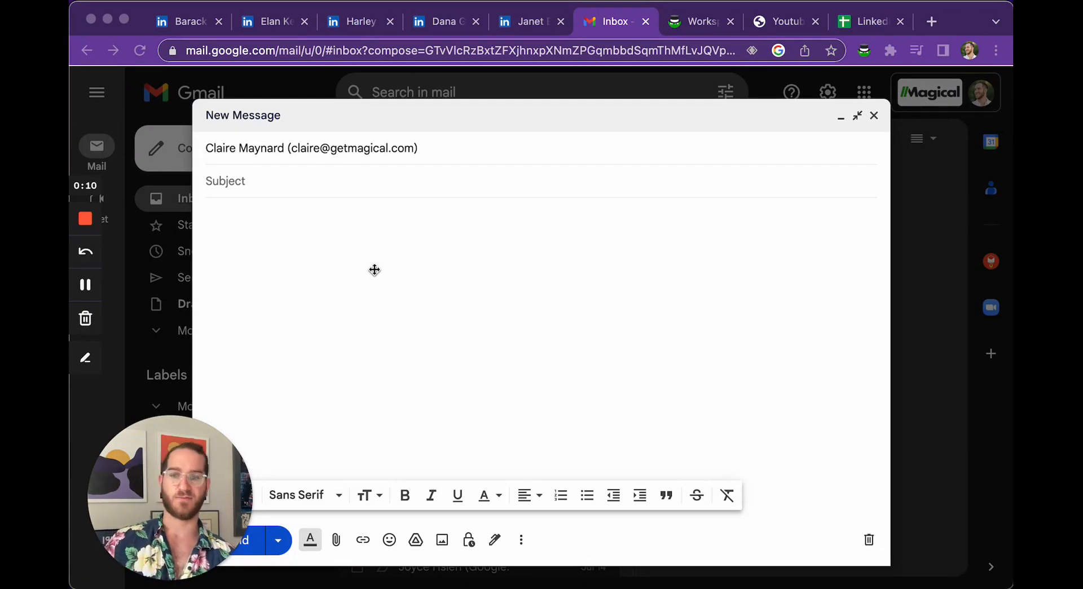
- Trigger Magical with //troub in the message body and choose the ~troubleshoot template
click(345, 214)
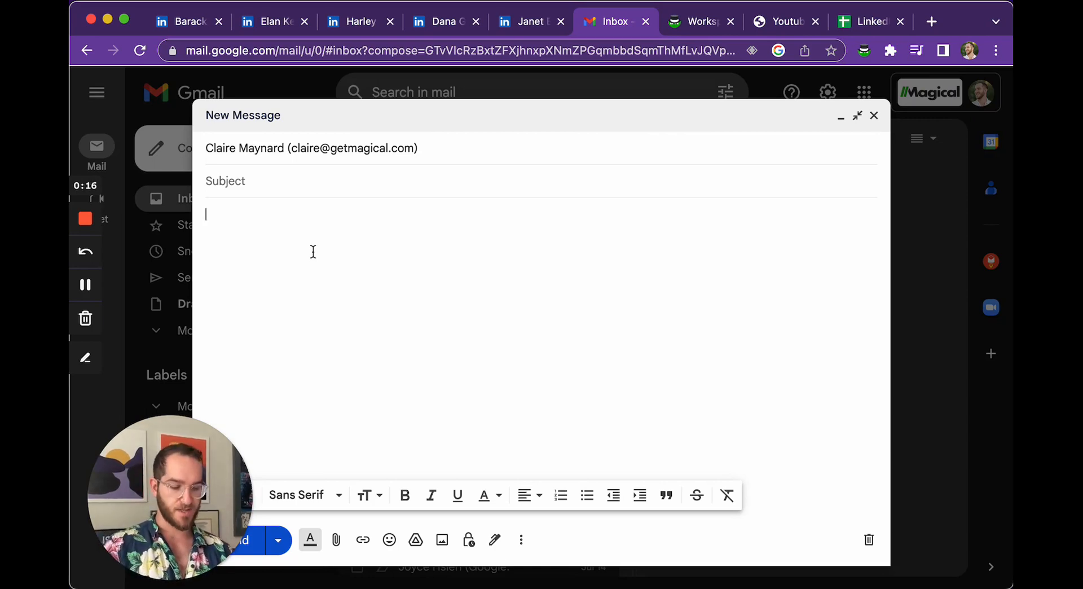
text(//)
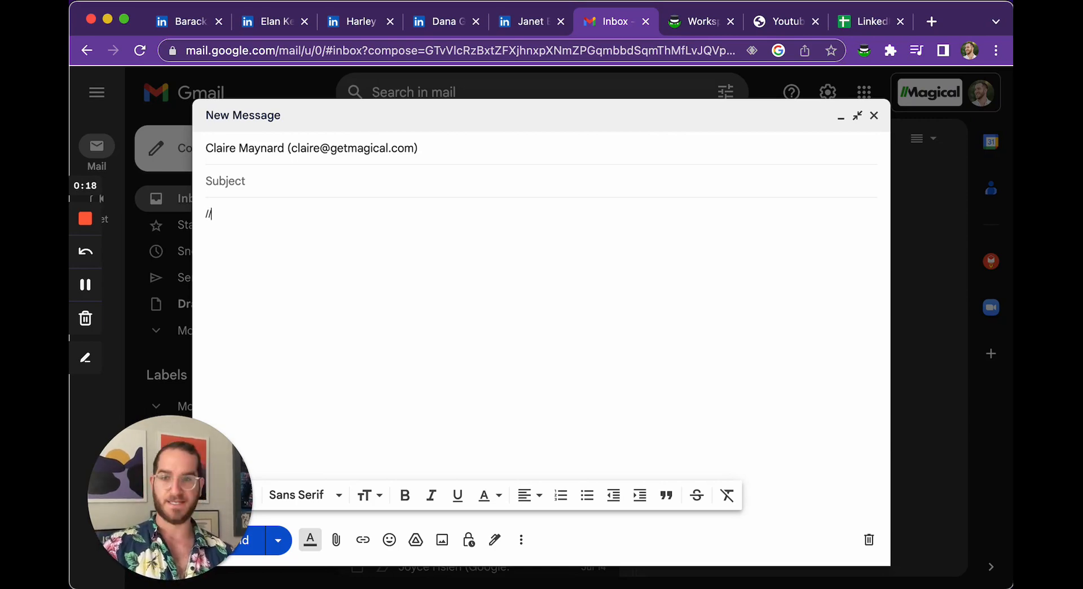
text(//)
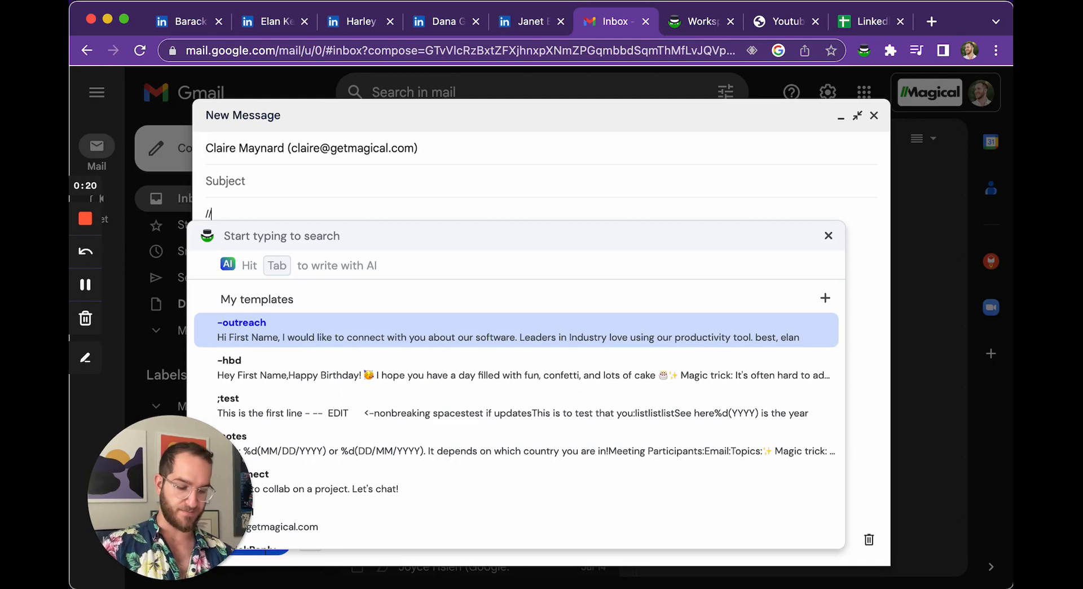
text(troub)
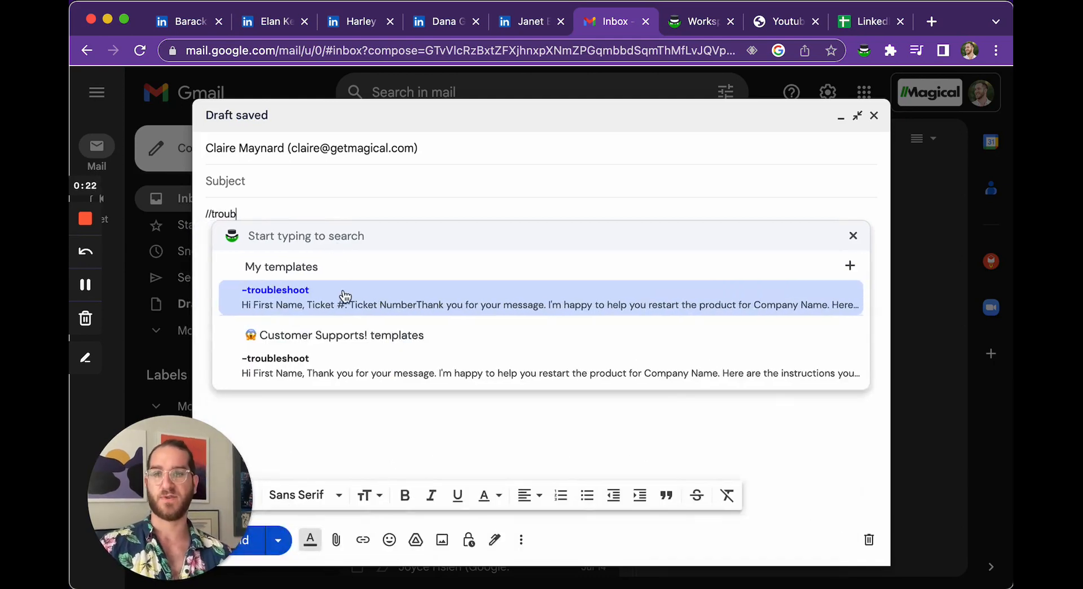
click(275, 289)
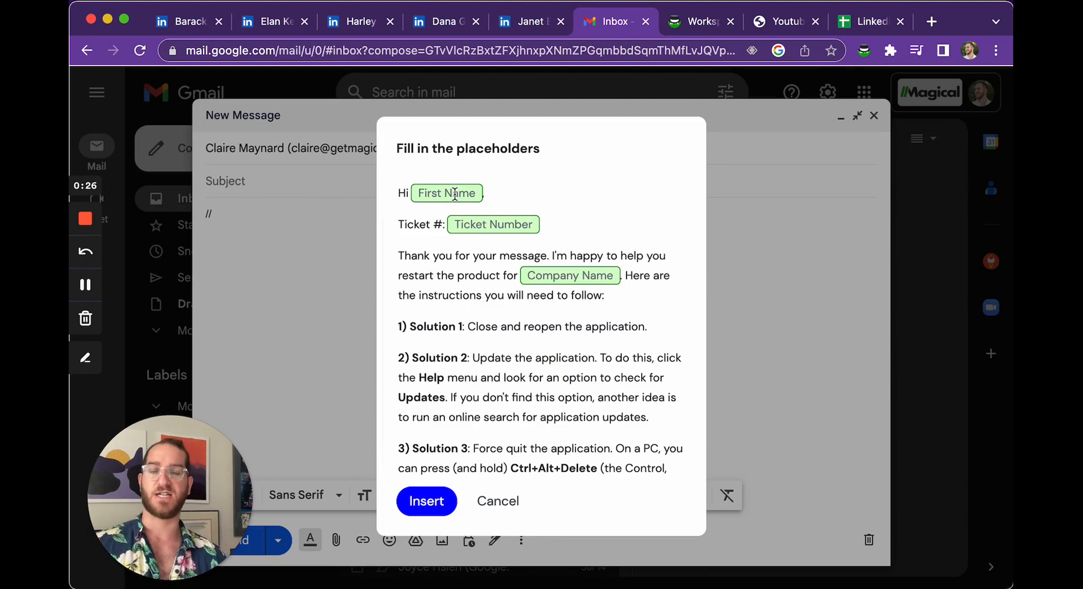
- Fill First Name from a saved profile, ticket 012345 and Company, then insert the reply
click(447, 193)
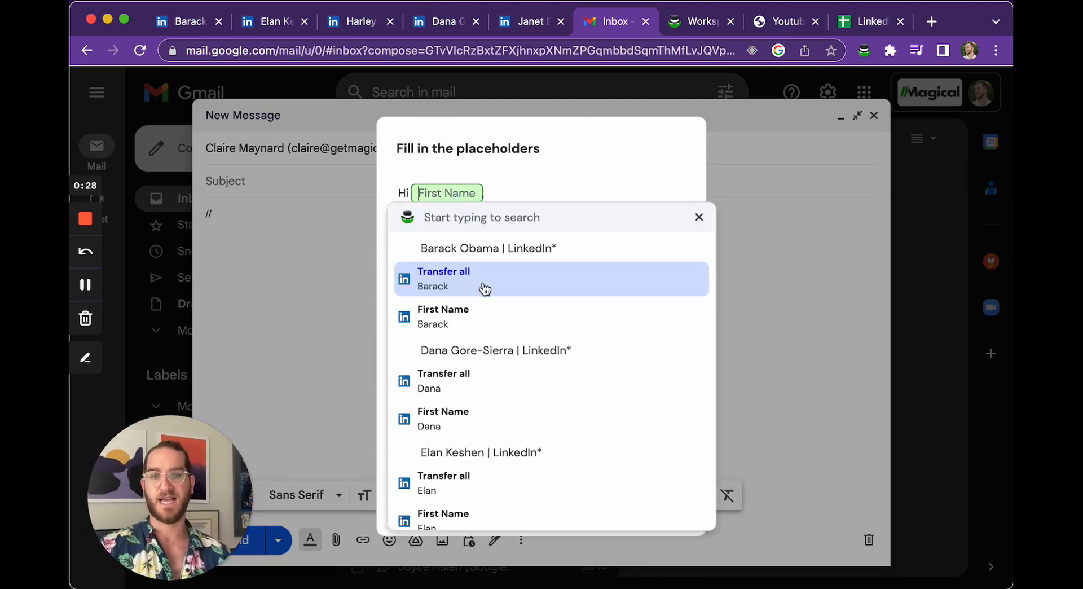
mouse_move(521, 381)
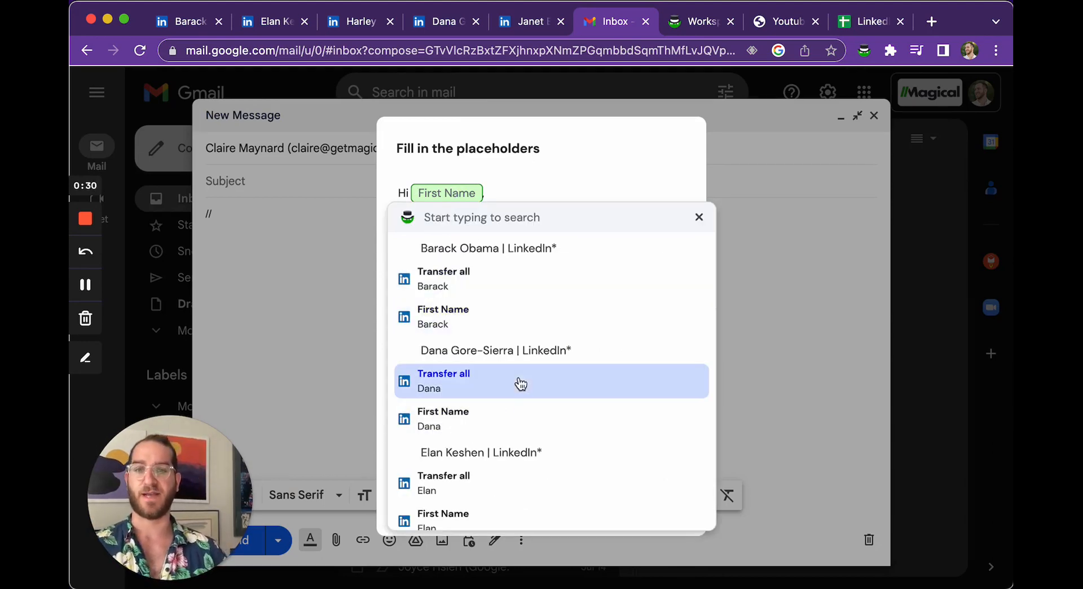
mouse_move(504, 290)
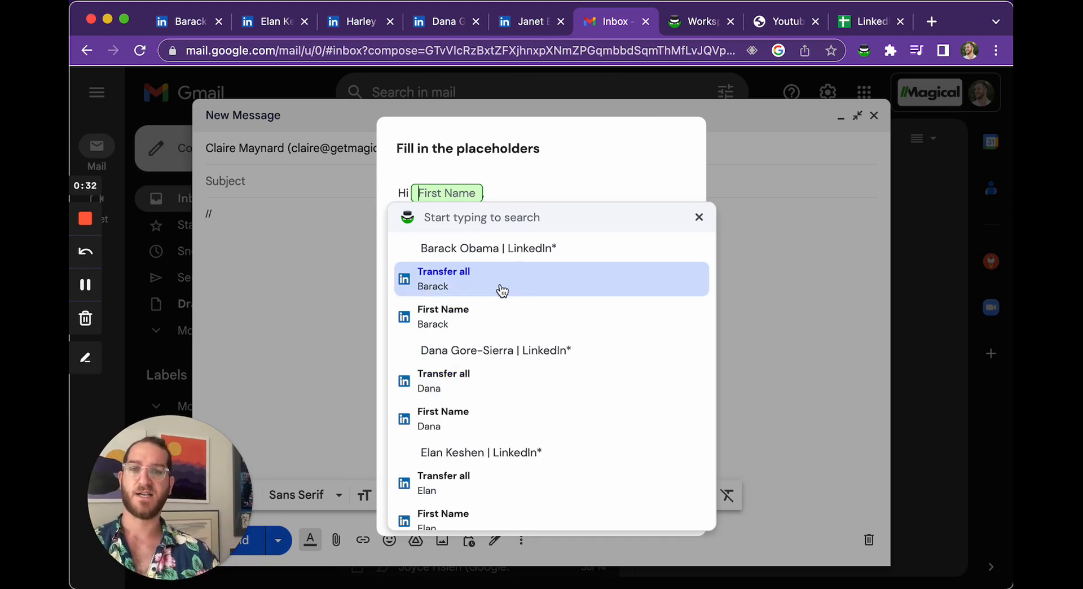
mouse_move(504, 324)
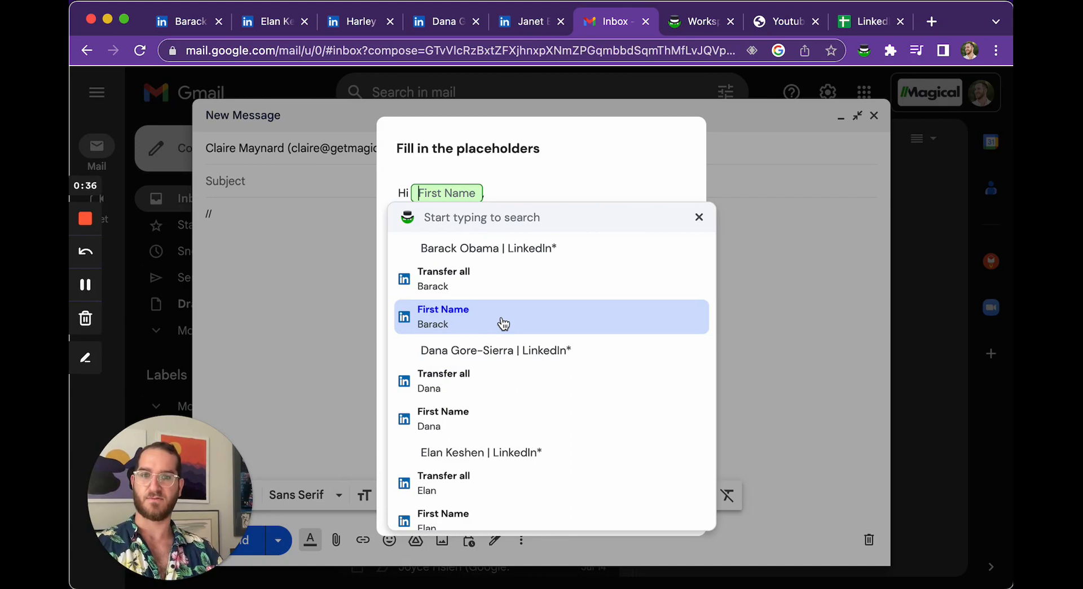
click(503, 316)
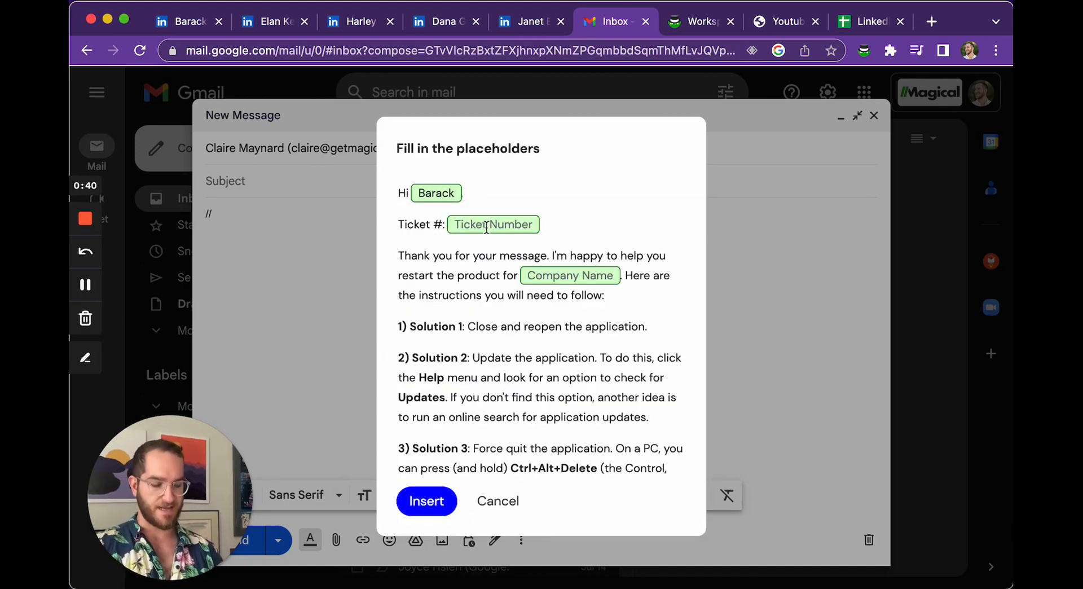
text(012345)
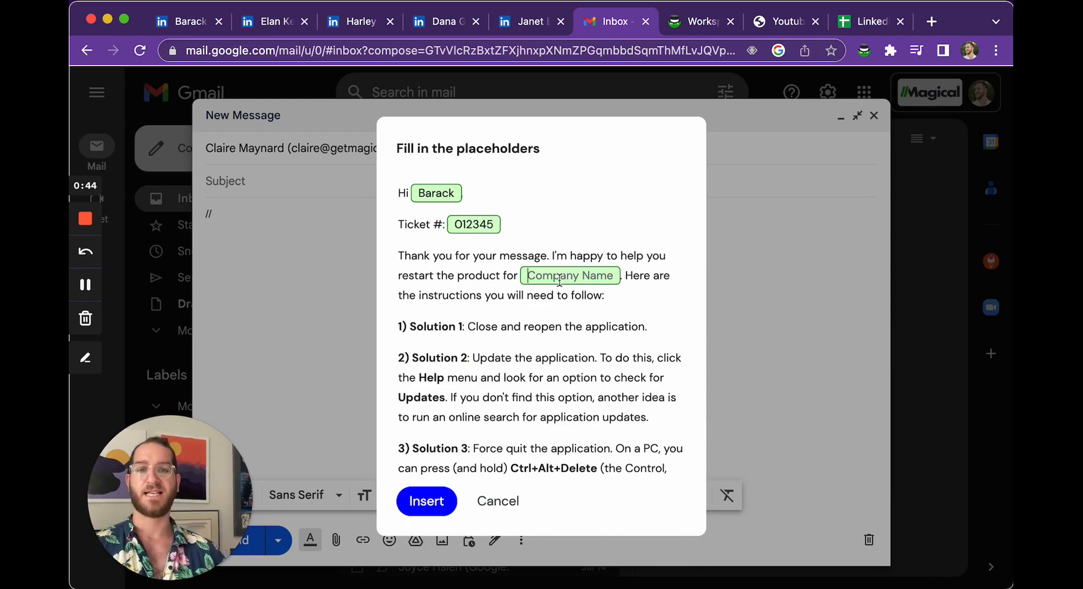
click(569, 275)
text(Company)
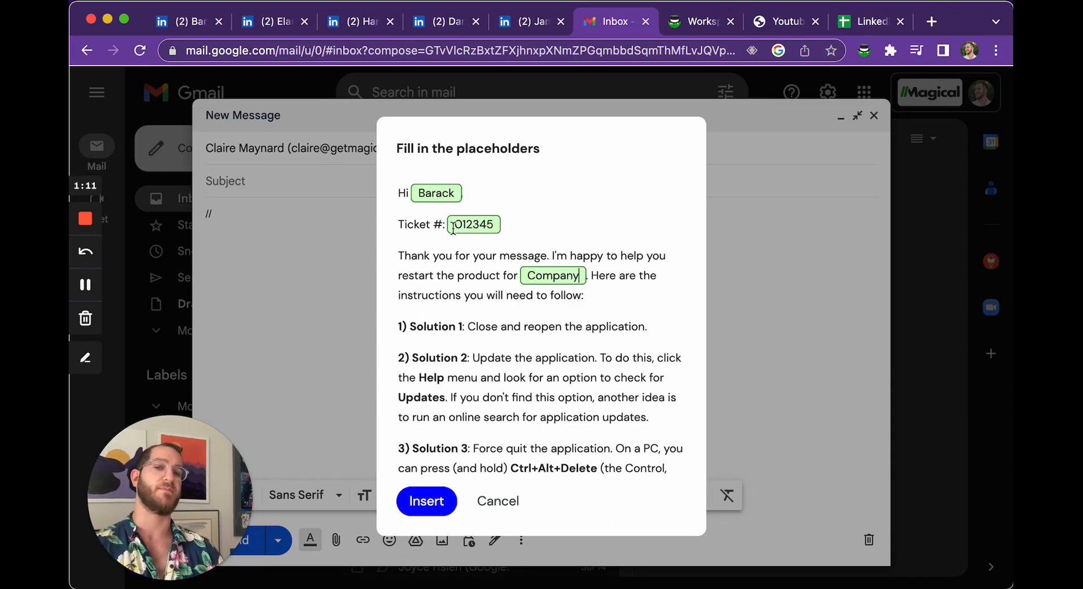
click(426, 501)
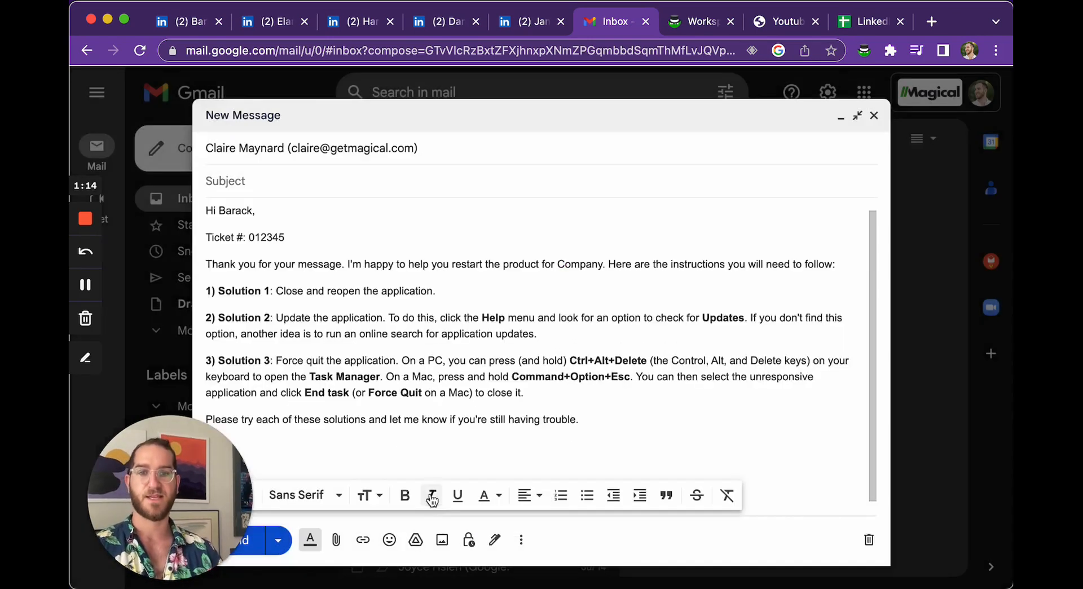